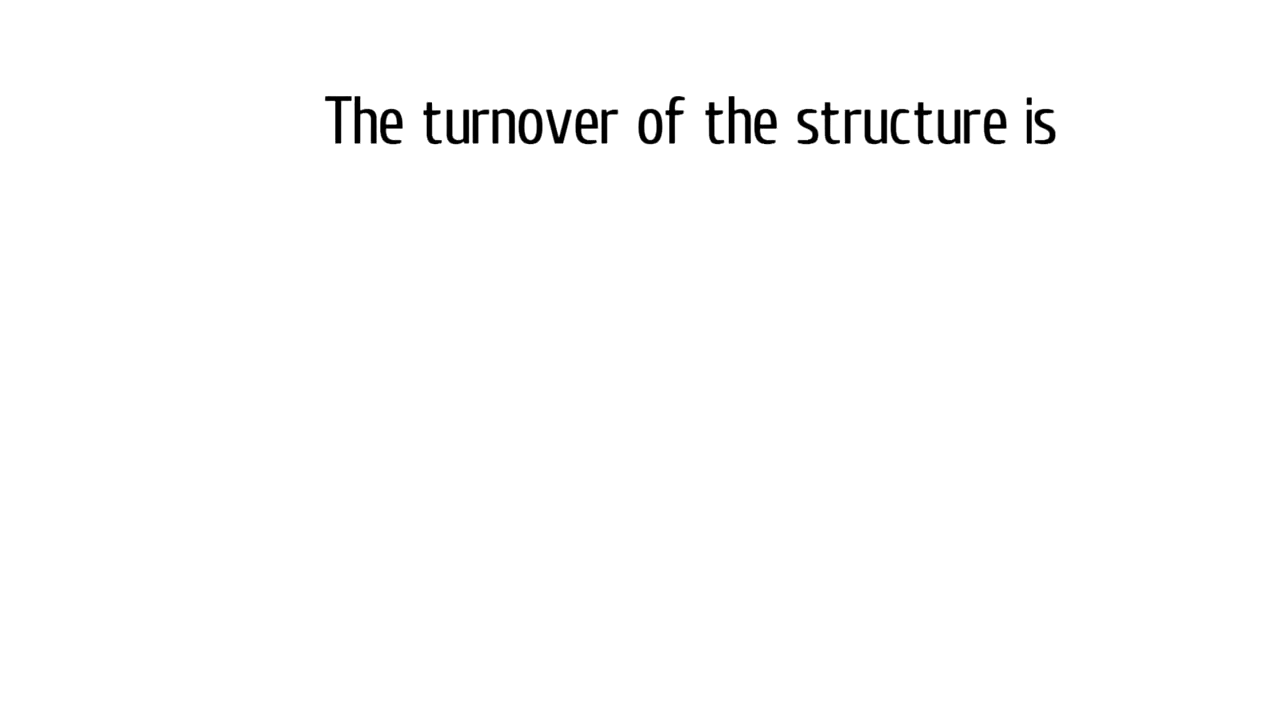
pyautogui.write('50000$ PLATINUM DIRECTOR bonus - 2000')
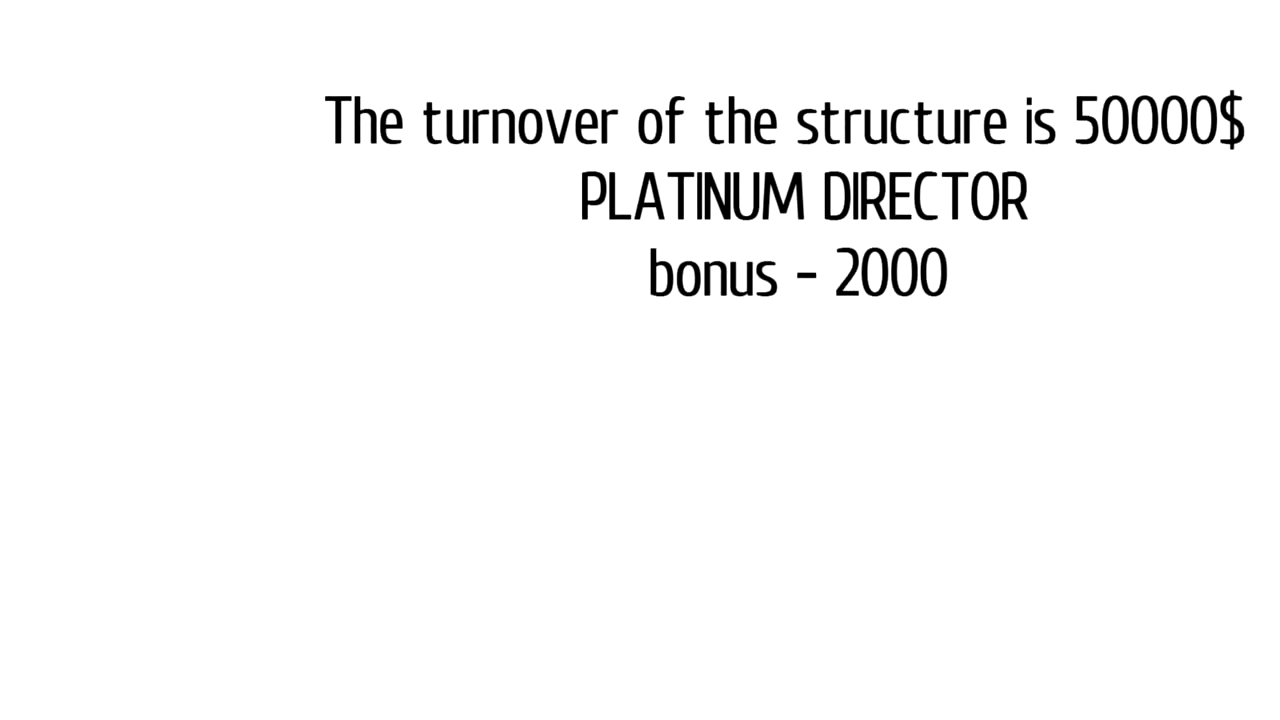